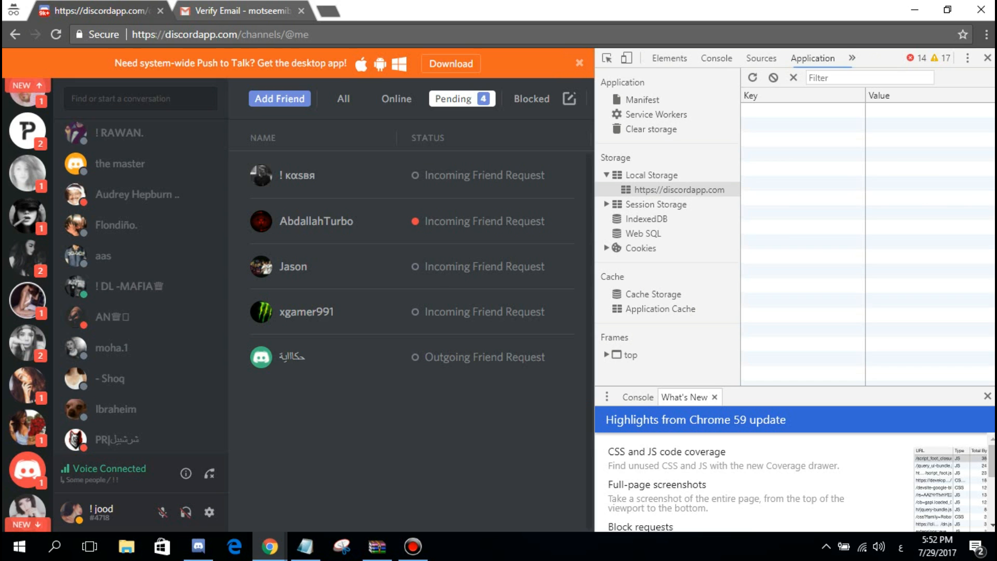
Step: Show the discordapp.com local storage keys, including the token, then minimise Chrome
left_click(679, 189)
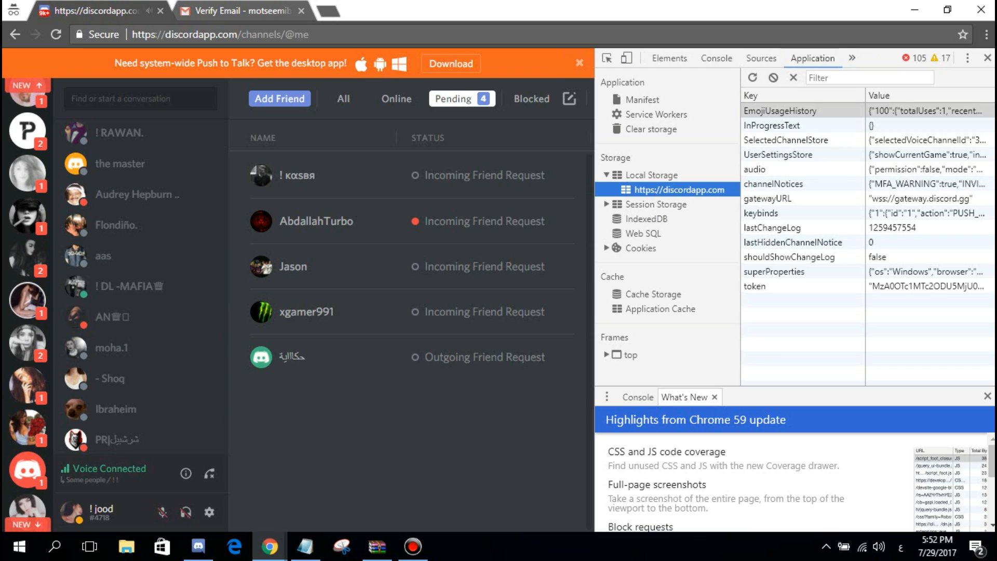
mouse_move(678, 189)
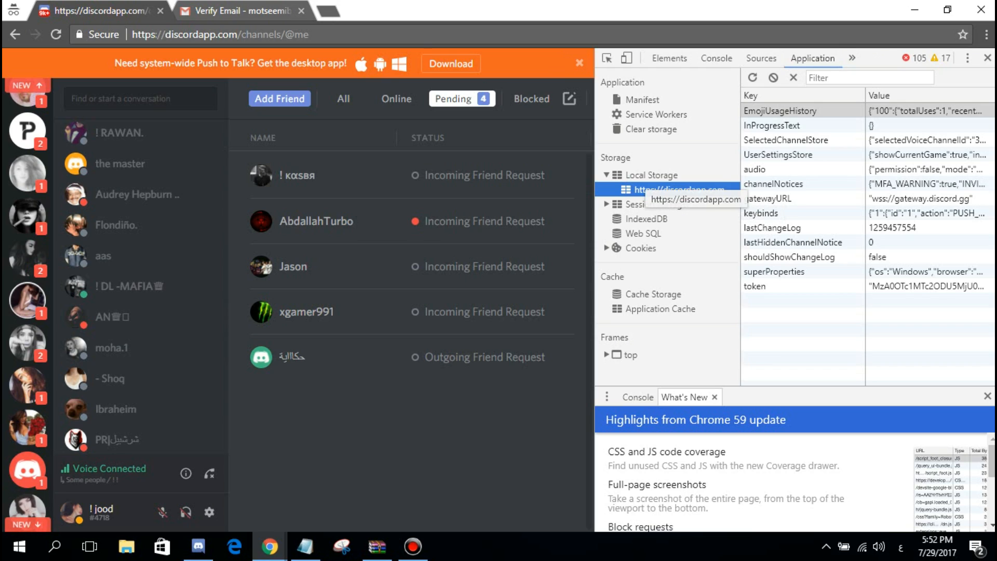
left_click(754, 286)
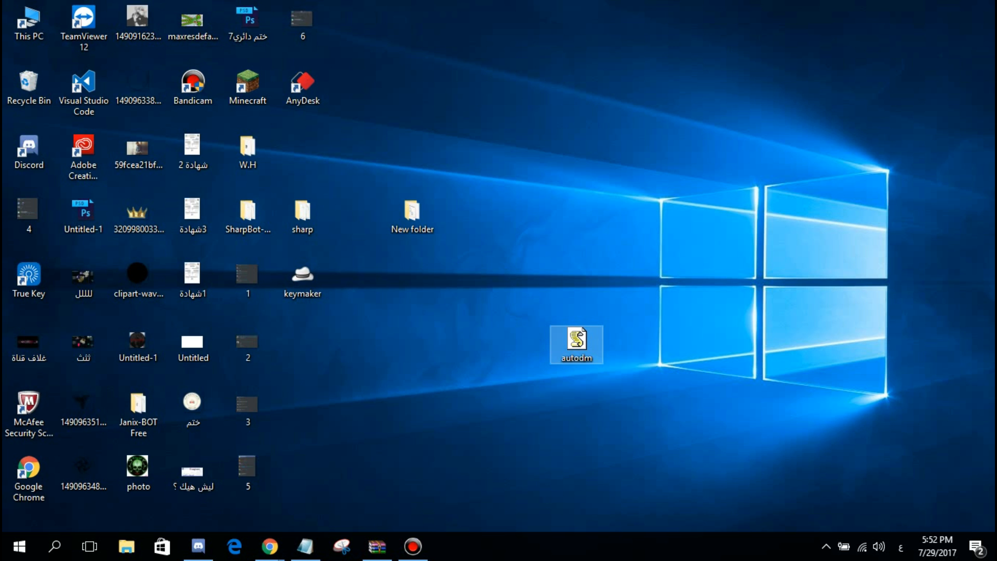
Step: Open autodm.js in VS Code and paste the account token into the client.login call
right_click(574, 338)
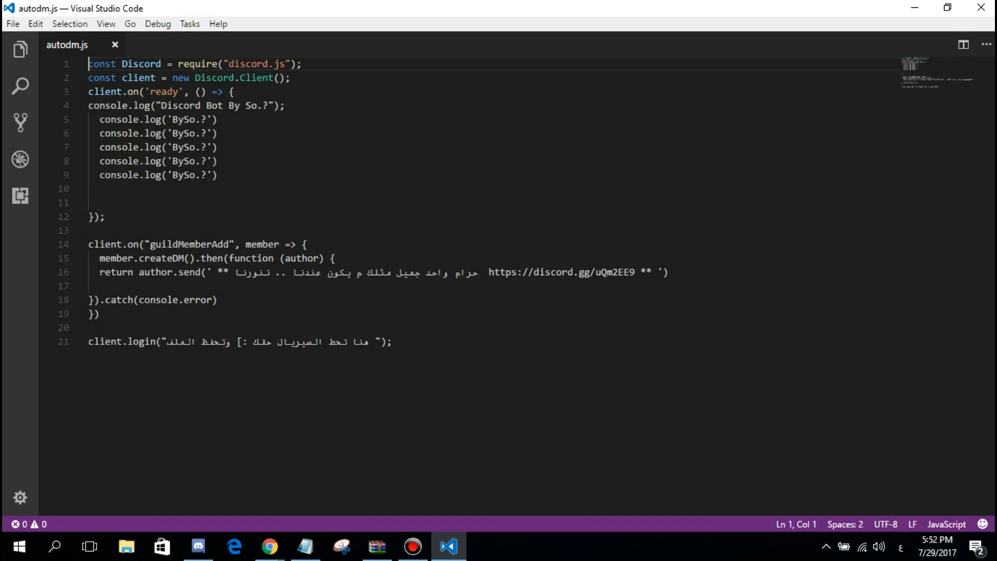
double_click(359, 342)
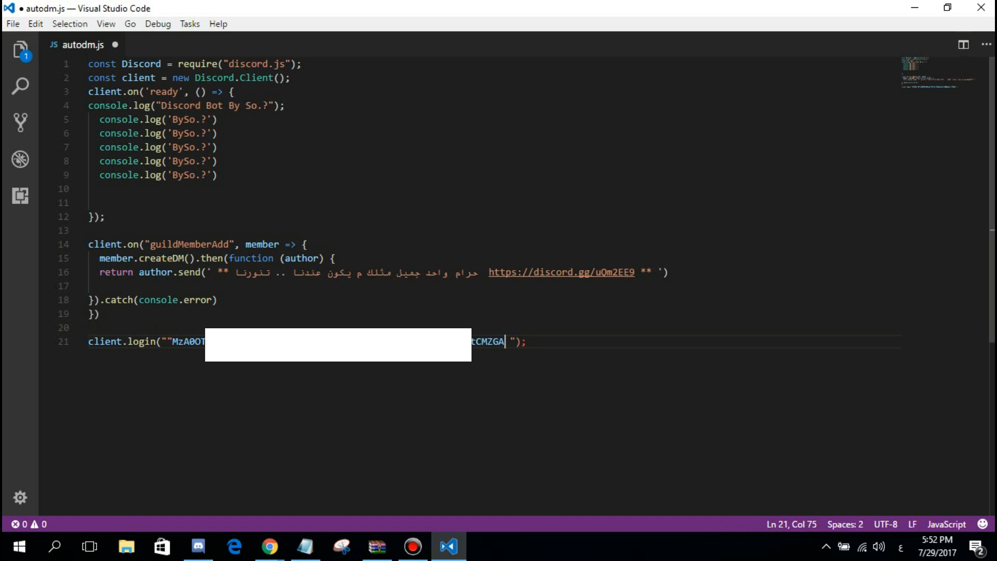
key("Backspace")
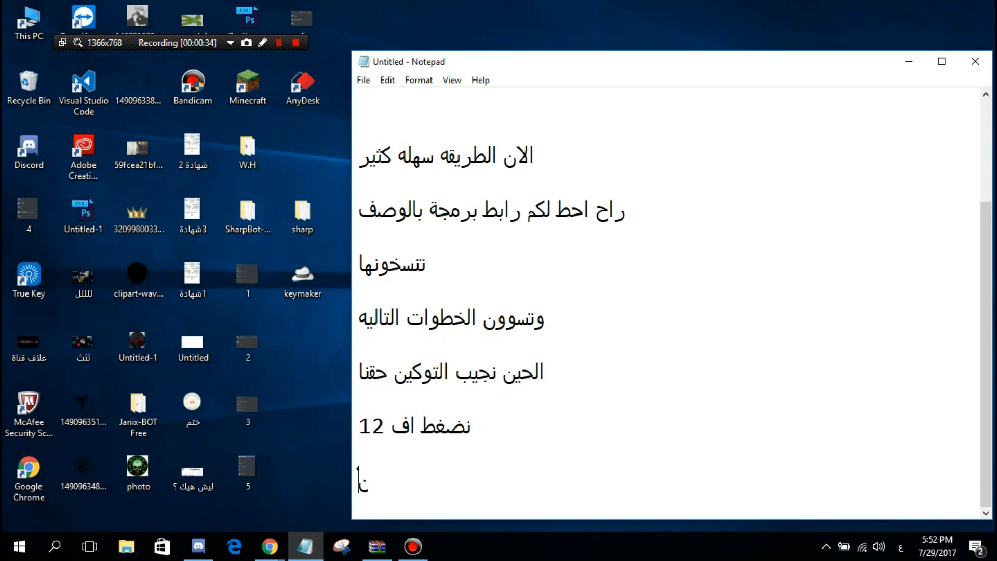
Step: Write the Notepad note 'نحفظه وننسخه نروح للم' about saving and copying the script
type("نحفظه")
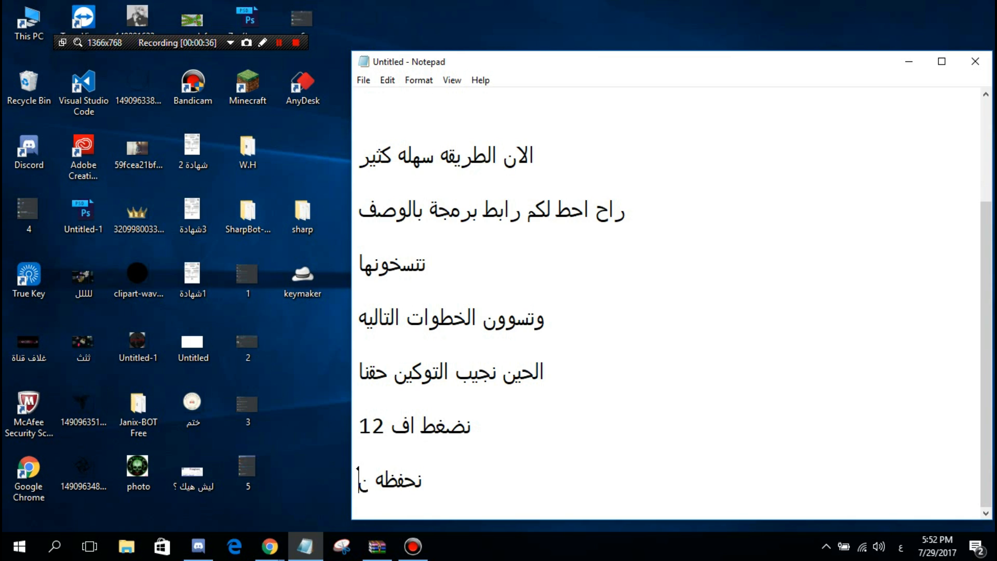
type("وننسخه")
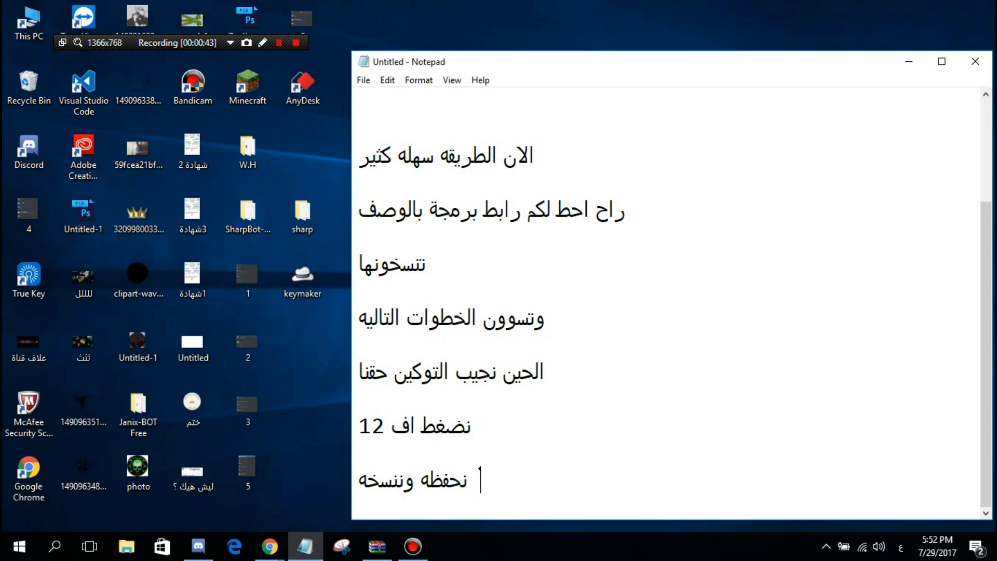
type("نروح للم")
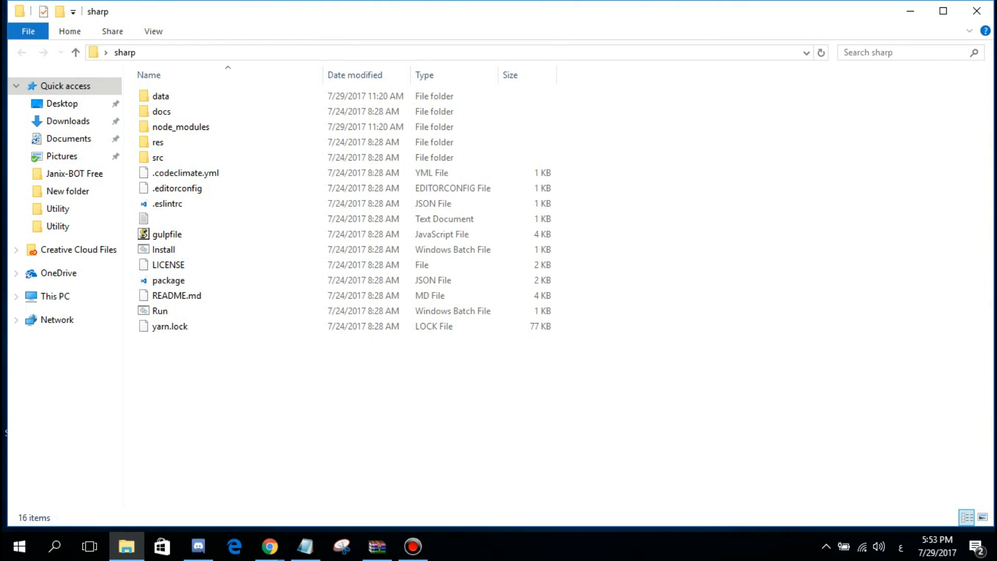
Step: Browse into sharp's src > commands > Utility folder and note 'الحين نروح نشغل'
left_click(158, 157)
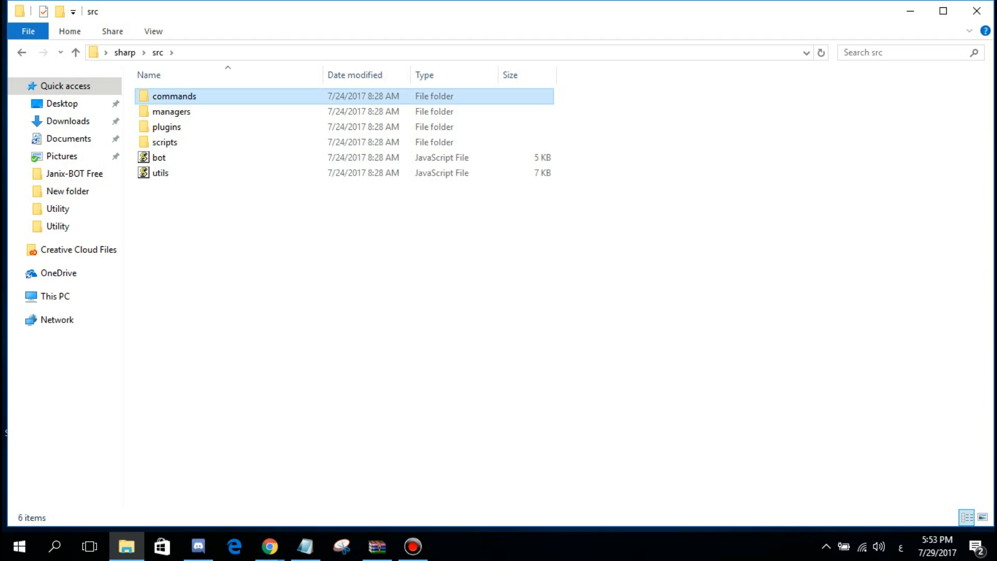
double_click(174, 95)
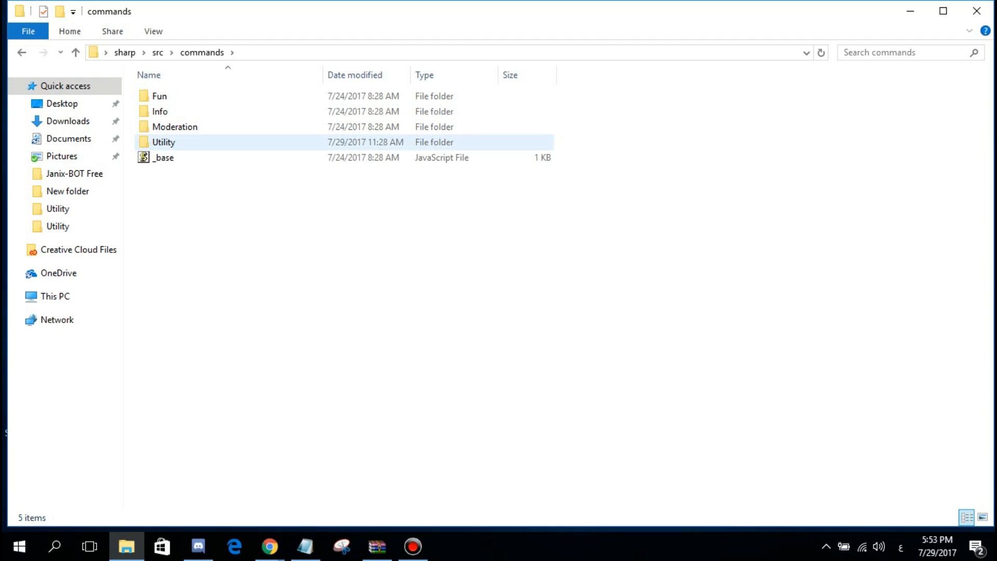
left_click(163, 142)
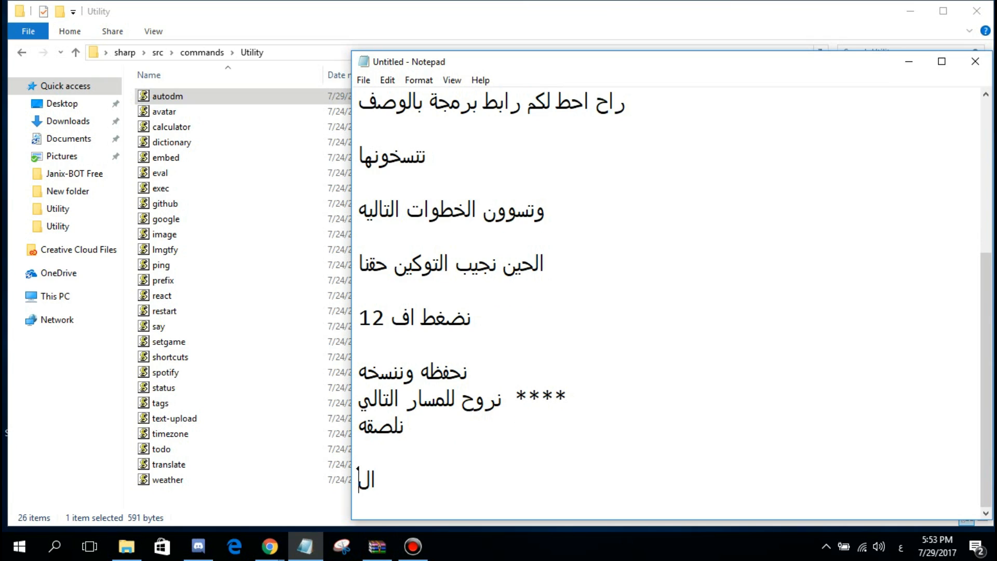
type("الحين نروح نشغل")
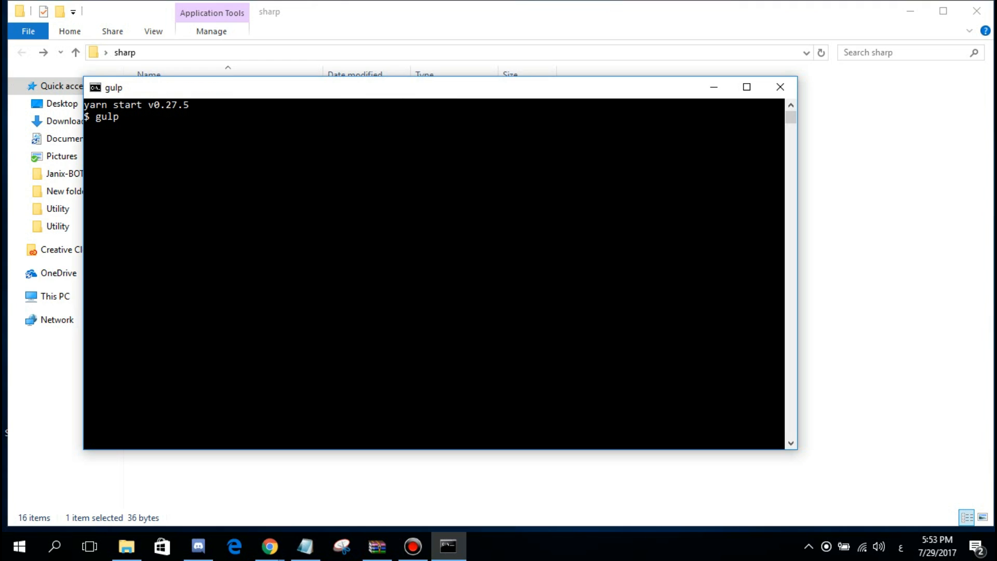
Step: Start SharpBot from the console and note 'هنا في ايوا' and 'نروح ال' in Notepad
key("enter")
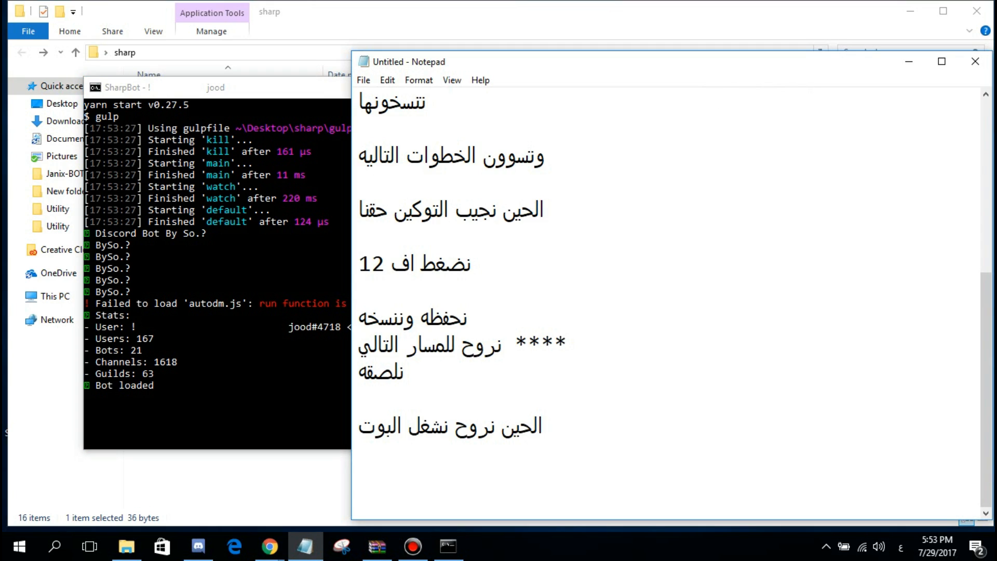
type("هنا في ايوا")
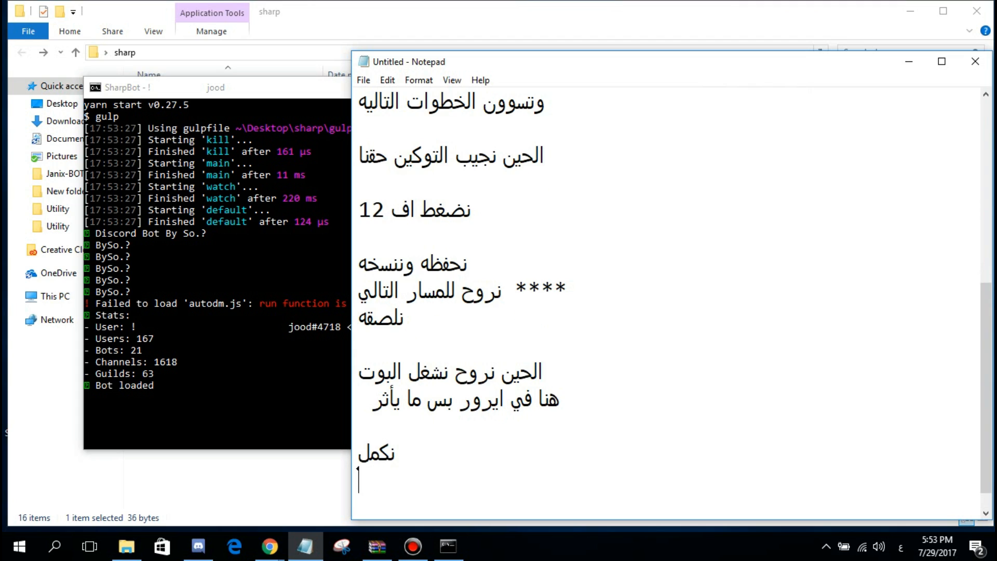
type("نروح ال")
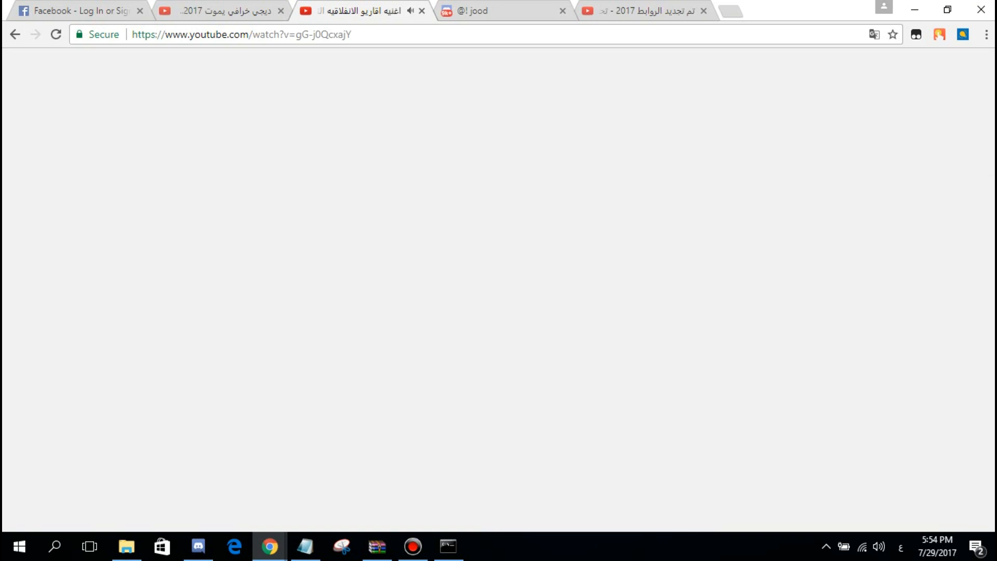
Step: From Discord home, join a server through Add Server using the pasted invite link
left_click(477, 10)
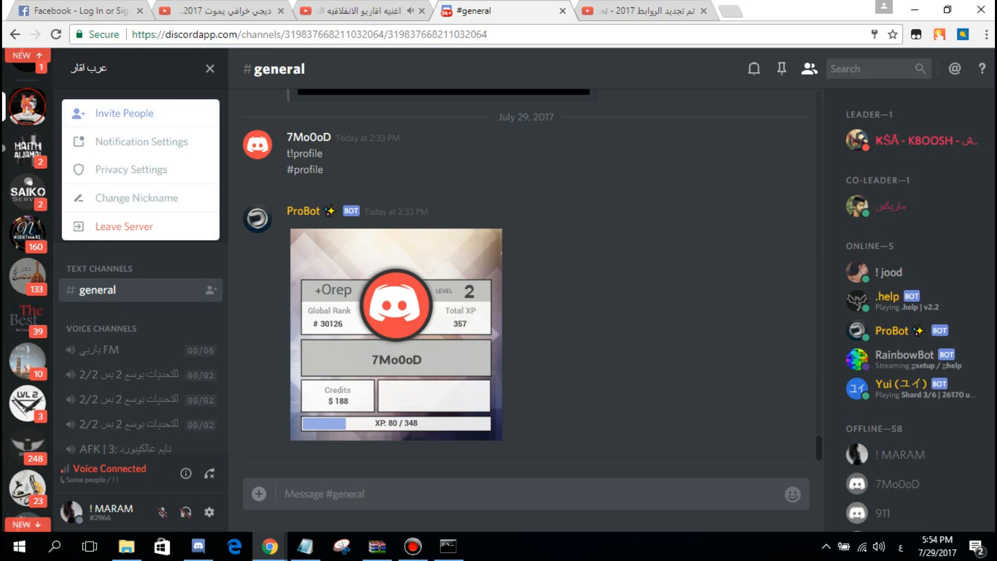
left_click(123, 113)
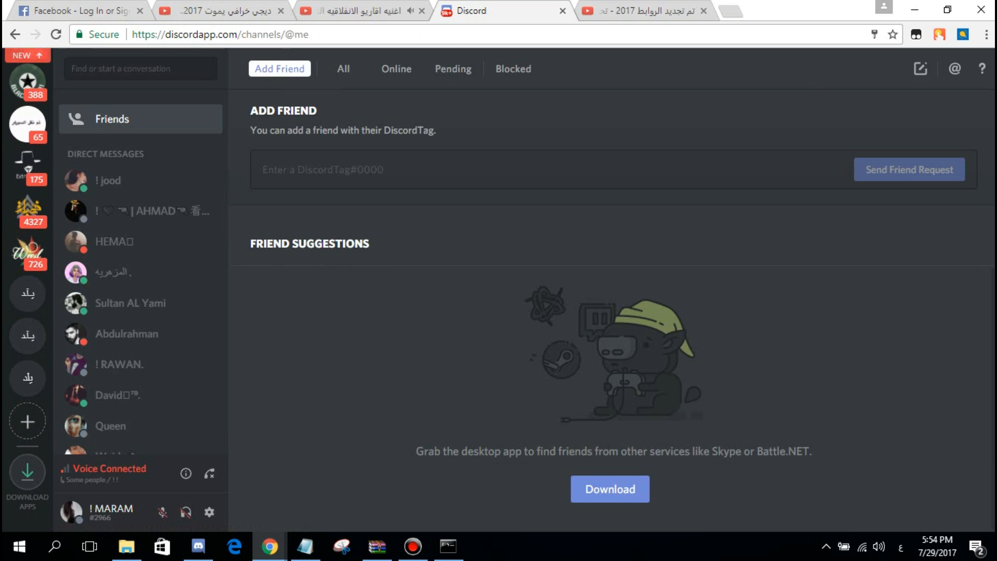
left_click(27, 421)
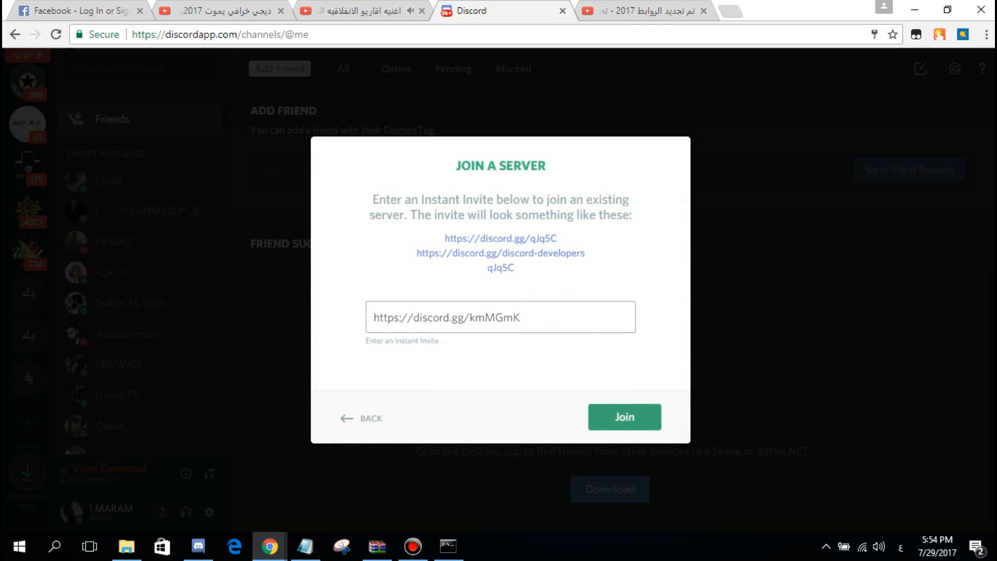
left_click(623, 416)
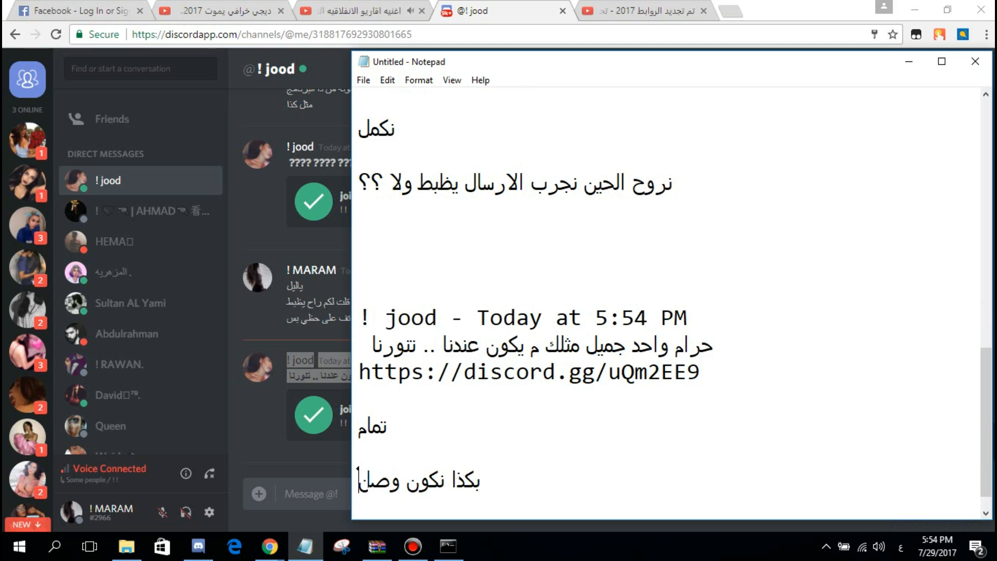
Step: Write the closing lines 'نهاية الشرح', 'ولا تنسى تنشر المقطع' and a farewell
type("نهاية الشرح")
type("لا تتساني من اللايك والاشتراك  ..")
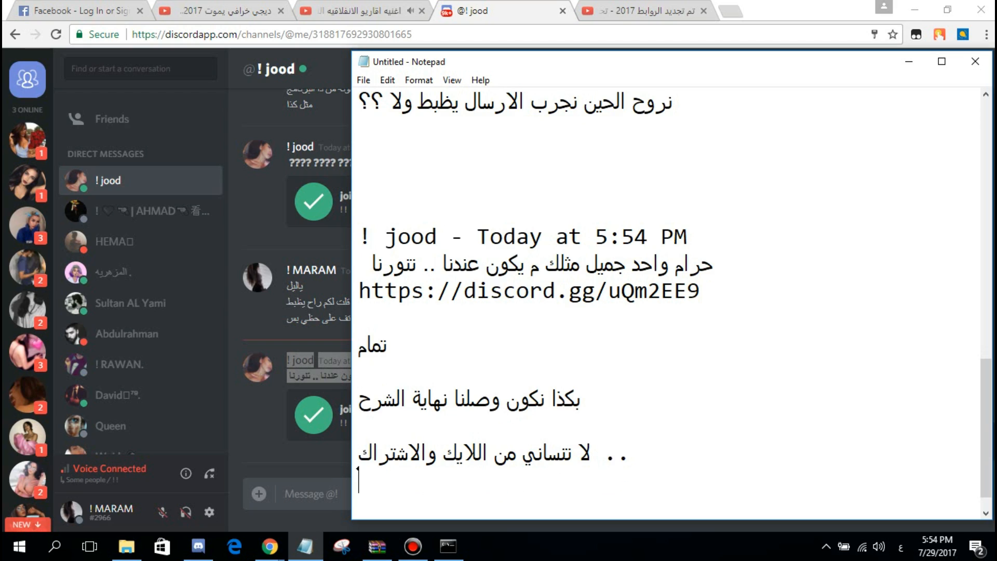
type("ولا تنسى تنشر")
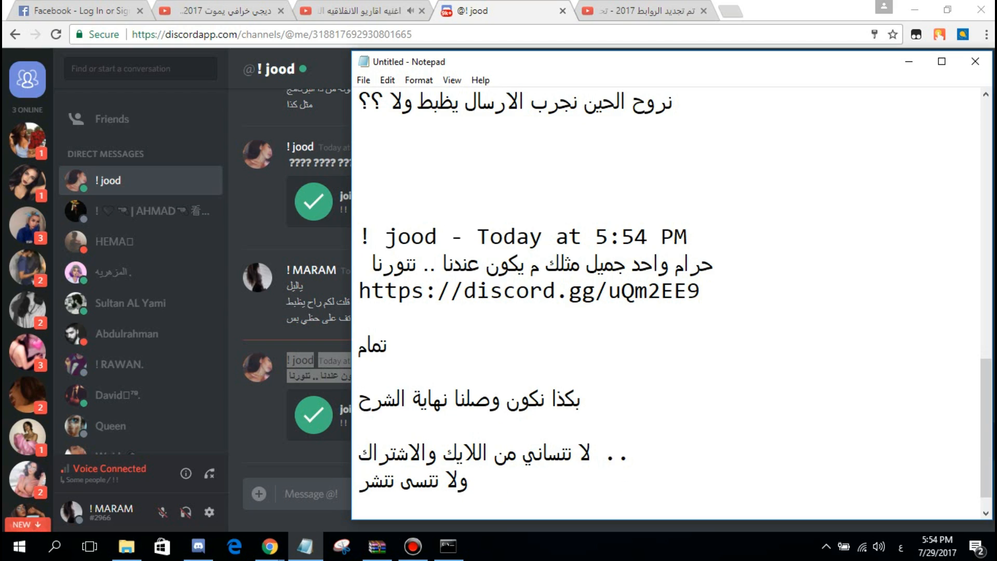
type("المقطع وا")
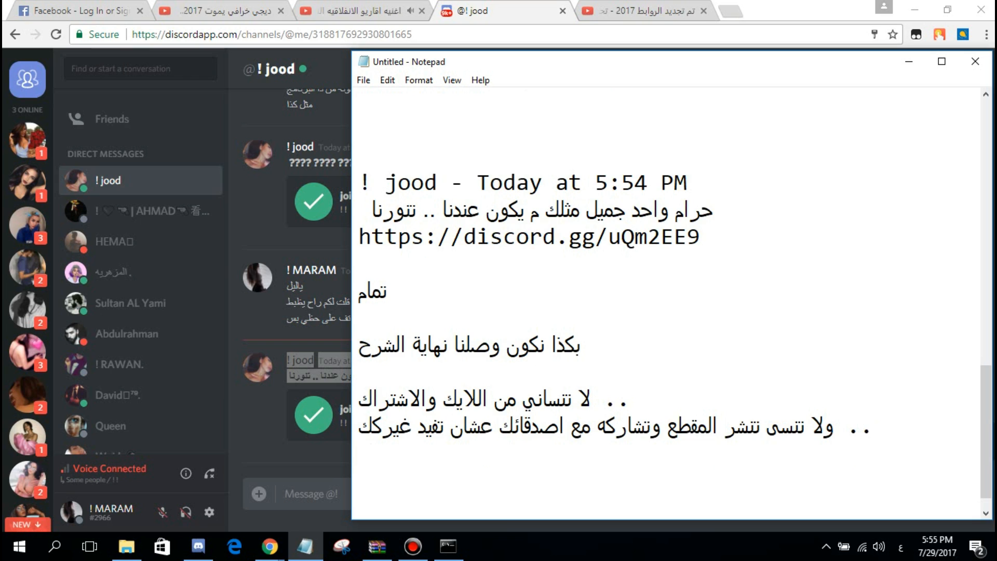
type("في اما")
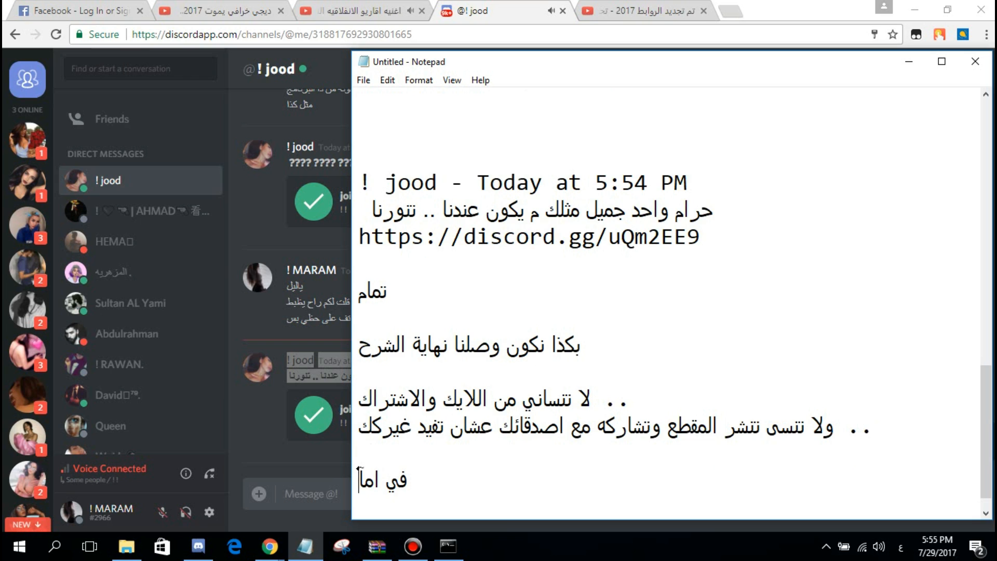